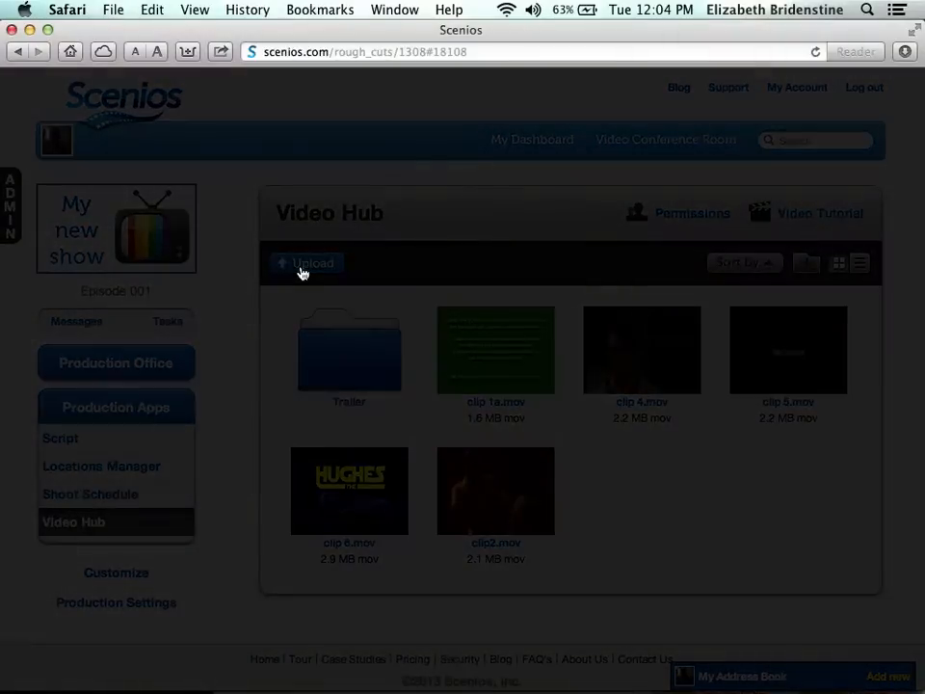
Add Script Commenter.mov (39 MB) from the computer to the Video Hub upload queue.
{"action": "left_click", "coordinate": [308, 262]}
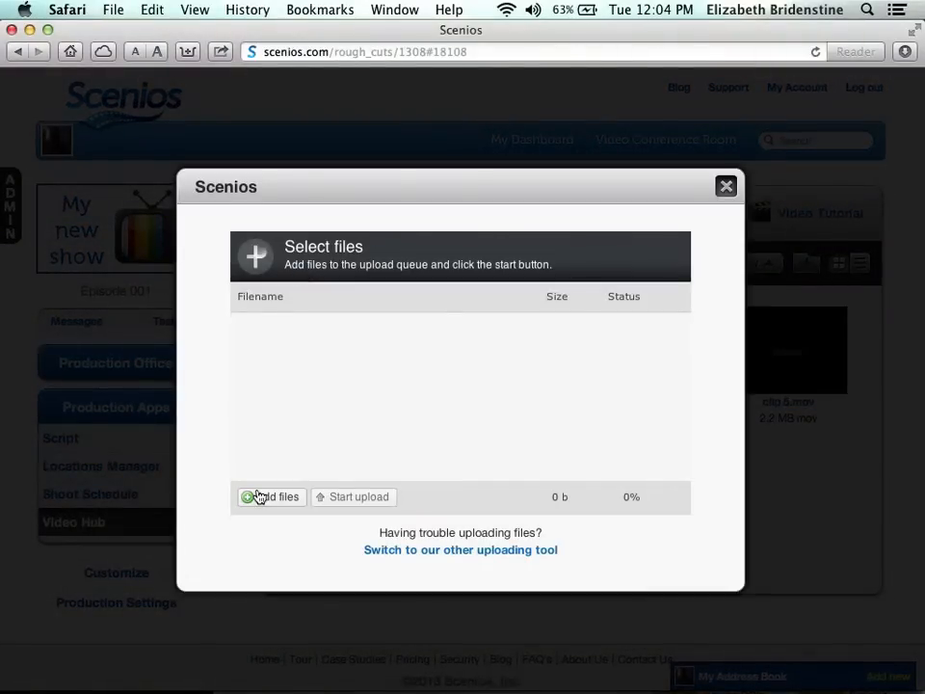
{"action": "left_click", "coordinate": [271, 496]}
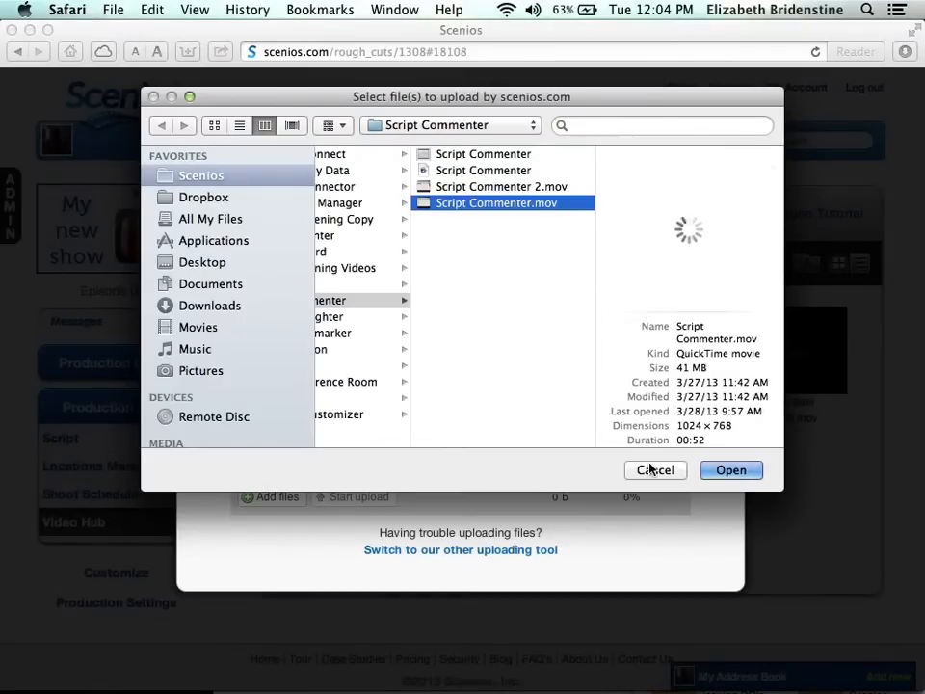
{"action": "left_click", "coordinate": [730, 470]}
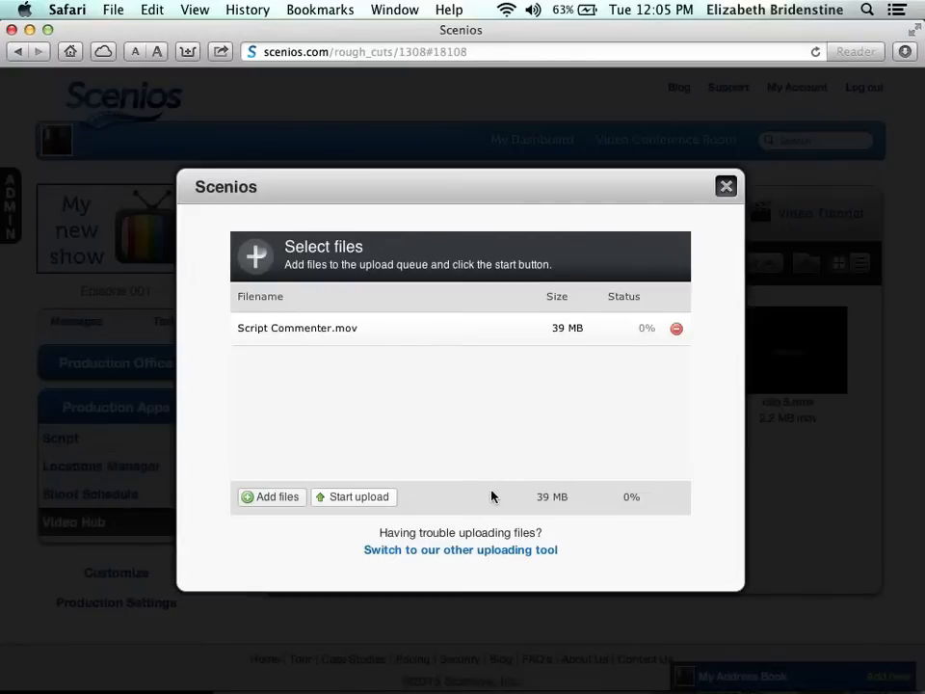
{"action": "mouse_move", "coordinate": [355, 501]}
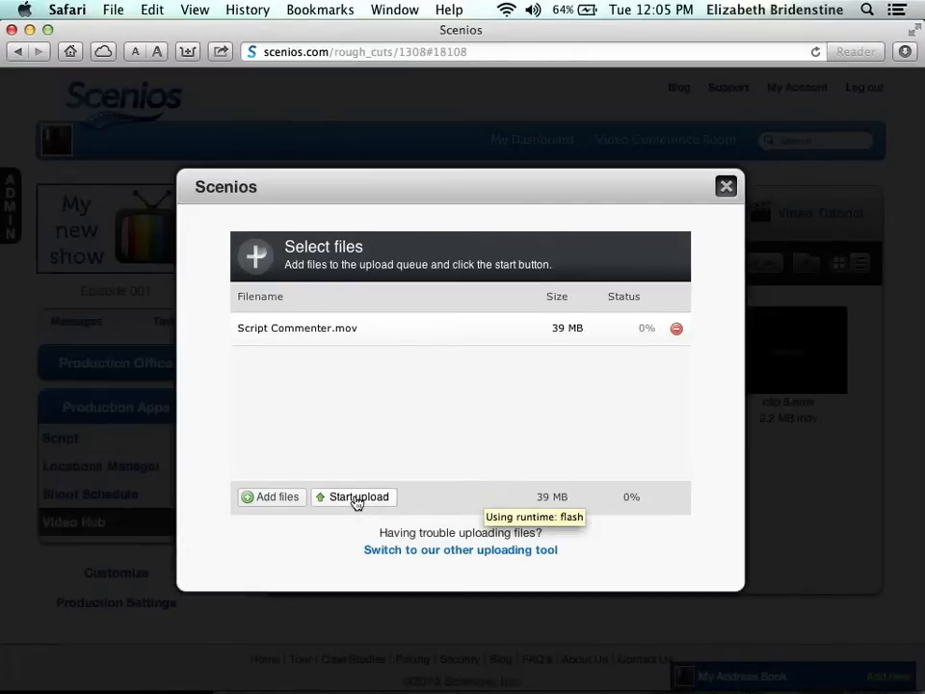
Start the queued upload and show the Sort by choices (Name, Size, Date, Type).
{"action": "left_click", "coordinate": [357, 496]}
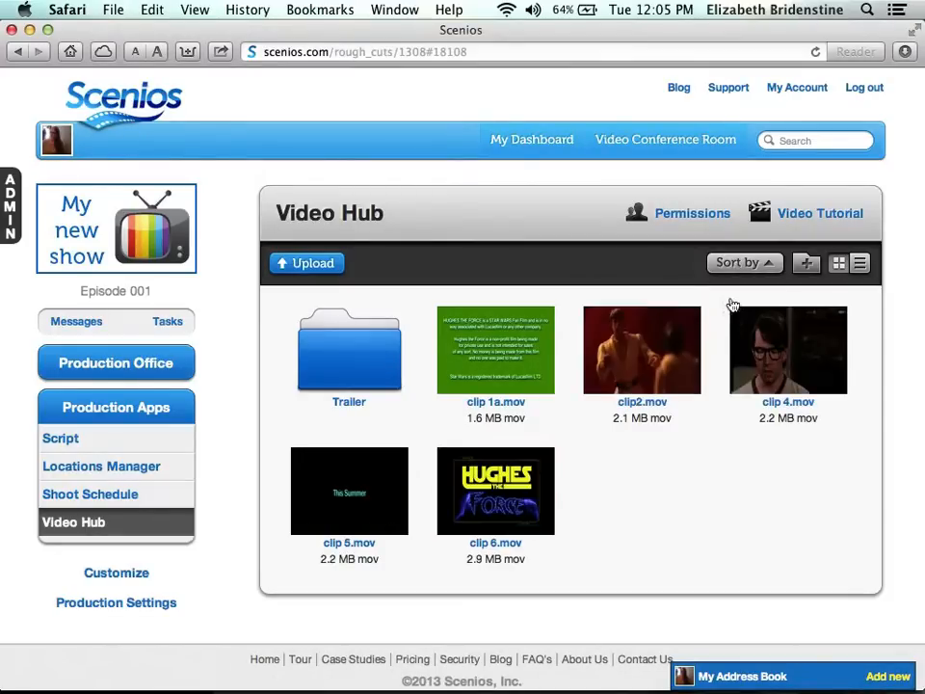
{"action": "left_click", "coordinate": [743, 262]}
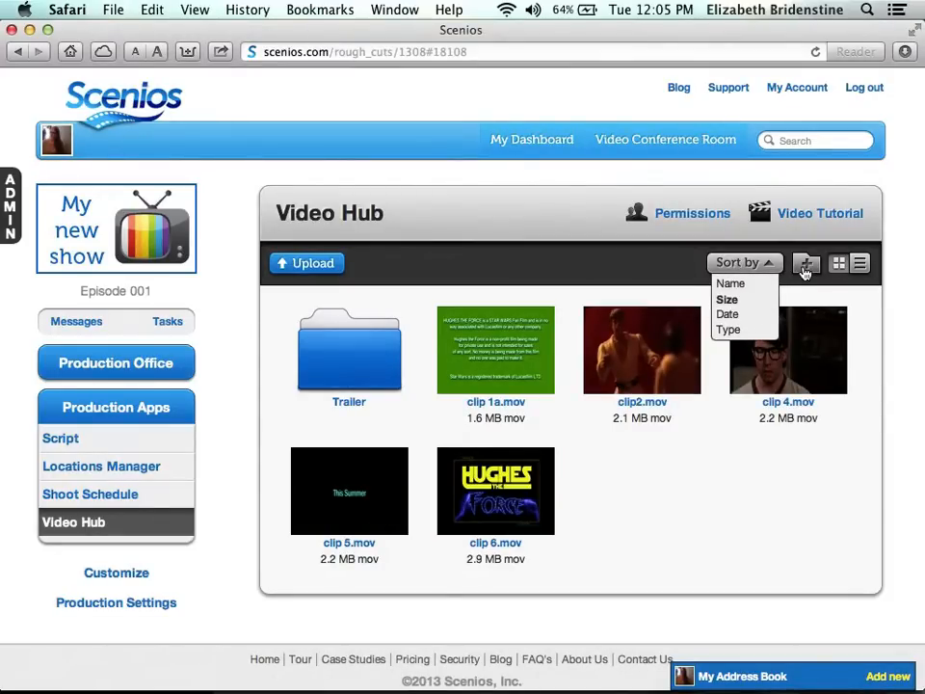
{"action": "mouse_move", "coordinate": [806, 263]}
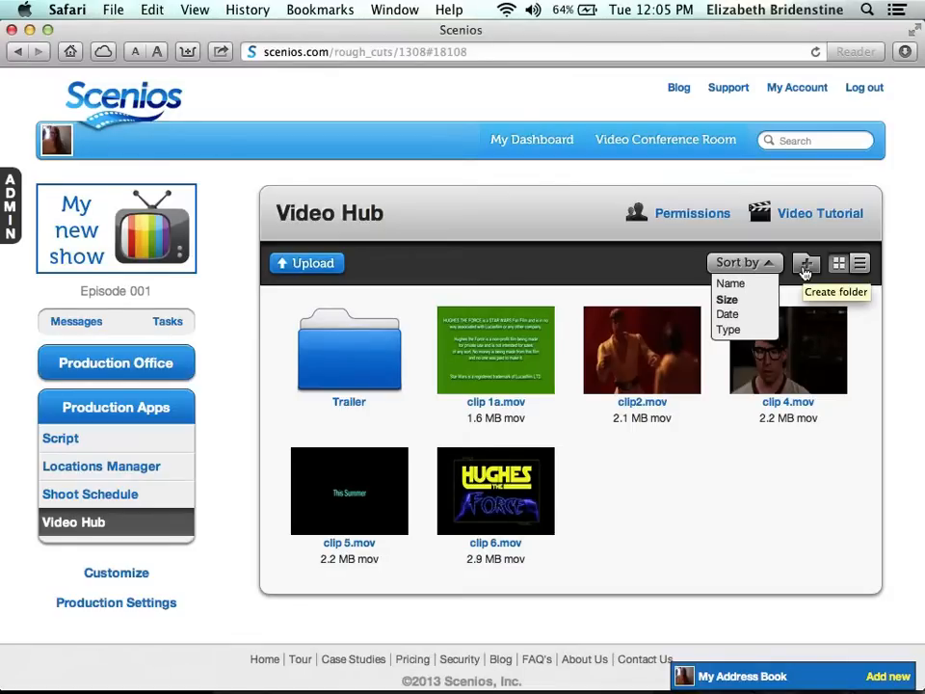
Create a new Video Hub folder named 'Clip 6' beside the Trailer folder.
{"action": "left_click", "coordinate": [805, 263]}
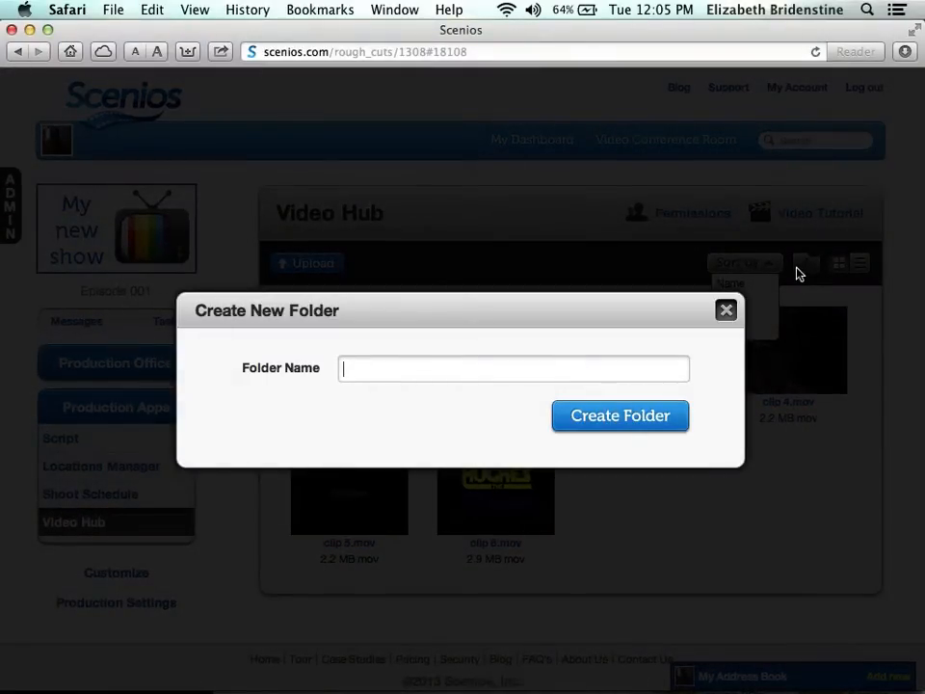
{"action": "type", "text": "Clip 6"}
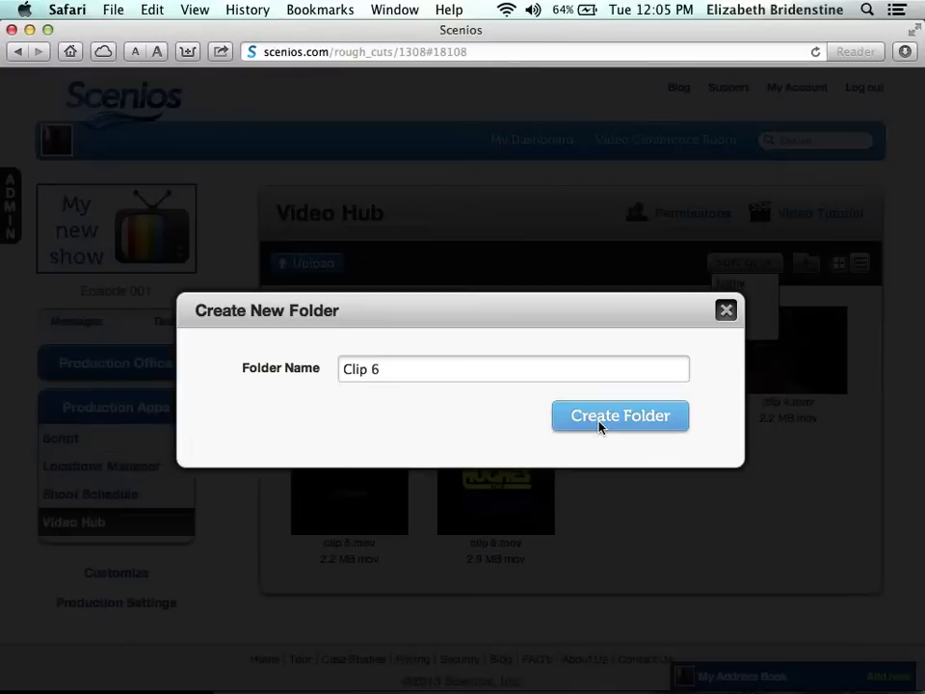
{"action": "left_click", "coordinate": [620, 415]}
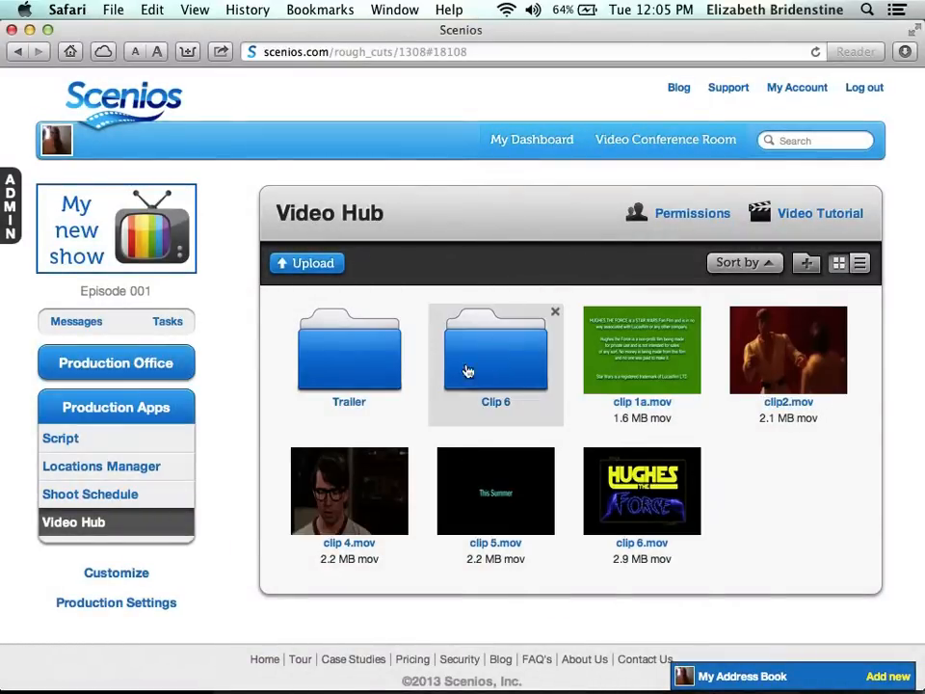
{"action": "mouse_move", "coordinate": [640, 491]}
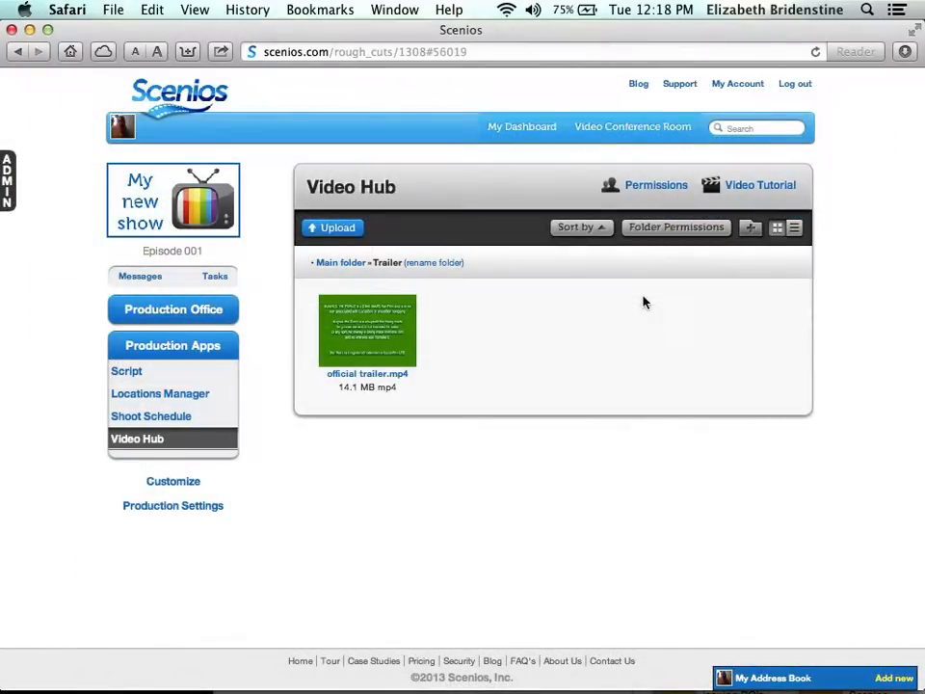
Show File Info for official trailer.mp4 and play its preview for a couple of seconds.
{"action": "left_click", "coordinate": [367, 331]}
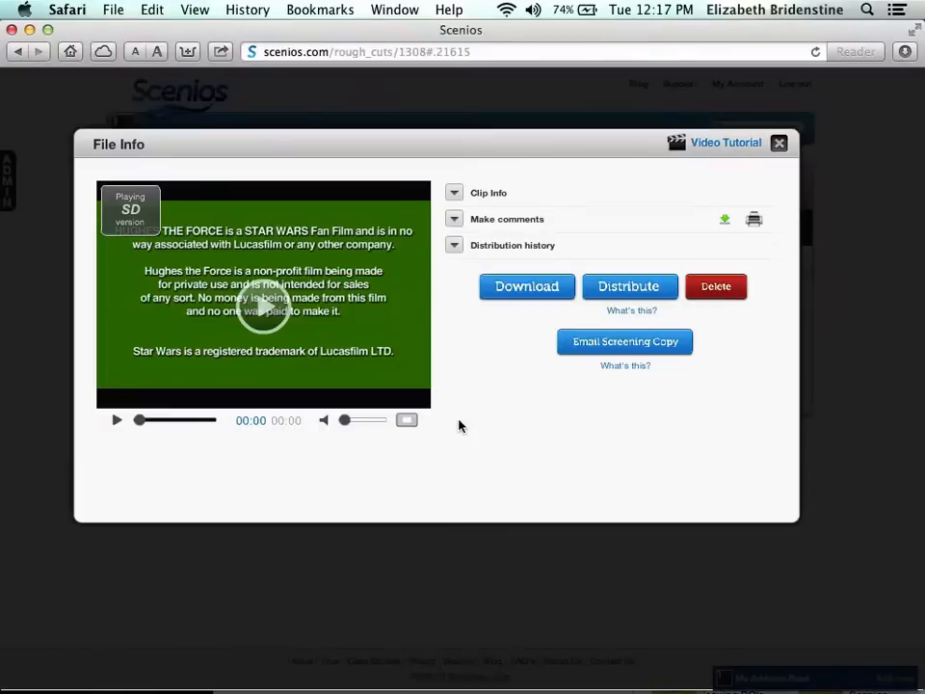
{"action": "mouse_move", "coordinate": [406, 420]}
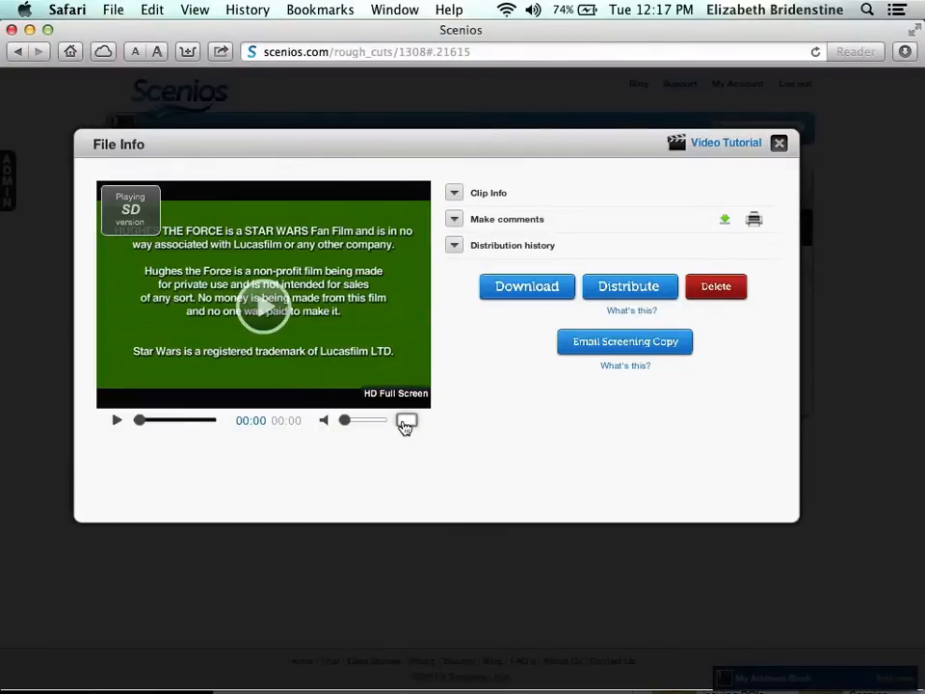
{"action": "left_click", "coordinate": [406, 422]}
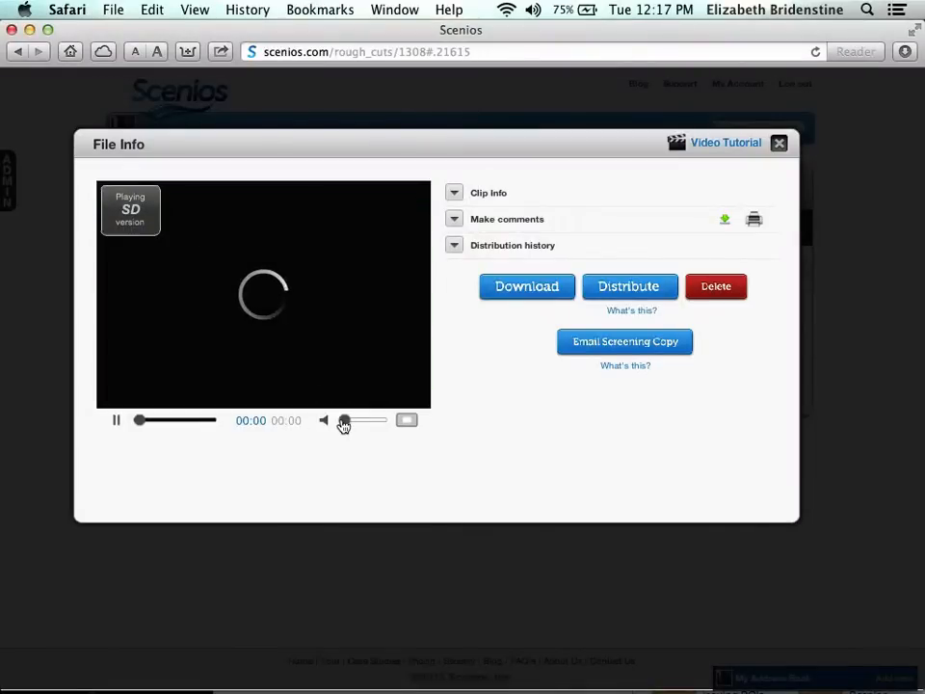
{"action": "left_click", "coordinate": [115, 419]}
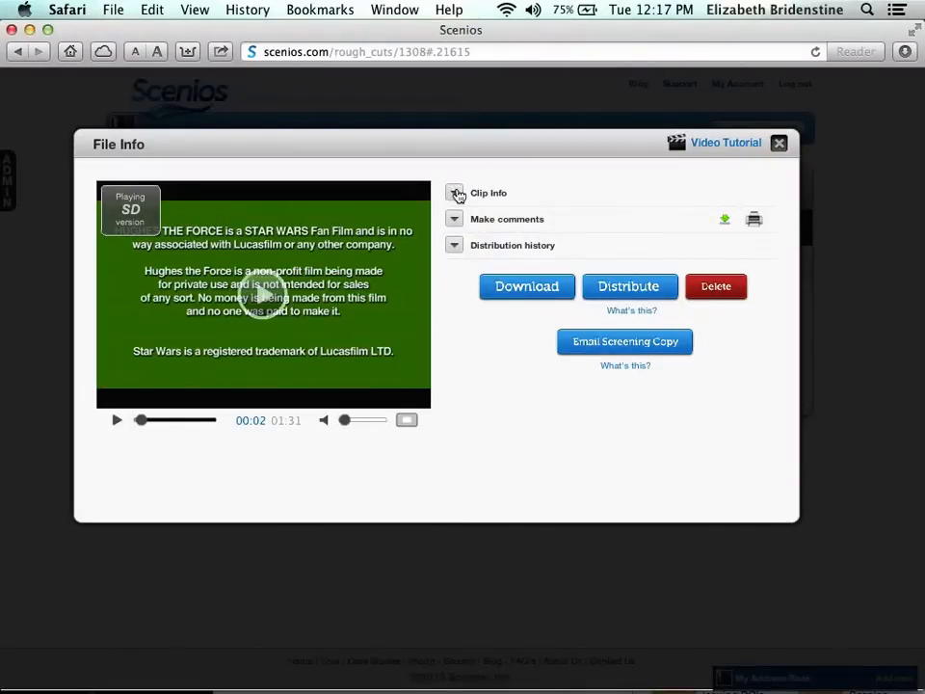
Expand Clip Info to show the trailer's 1:30 duration, 14.10 MB size and 1280x720 dimensions.
{"action": "left_click", "coordinate": [454, 193]}
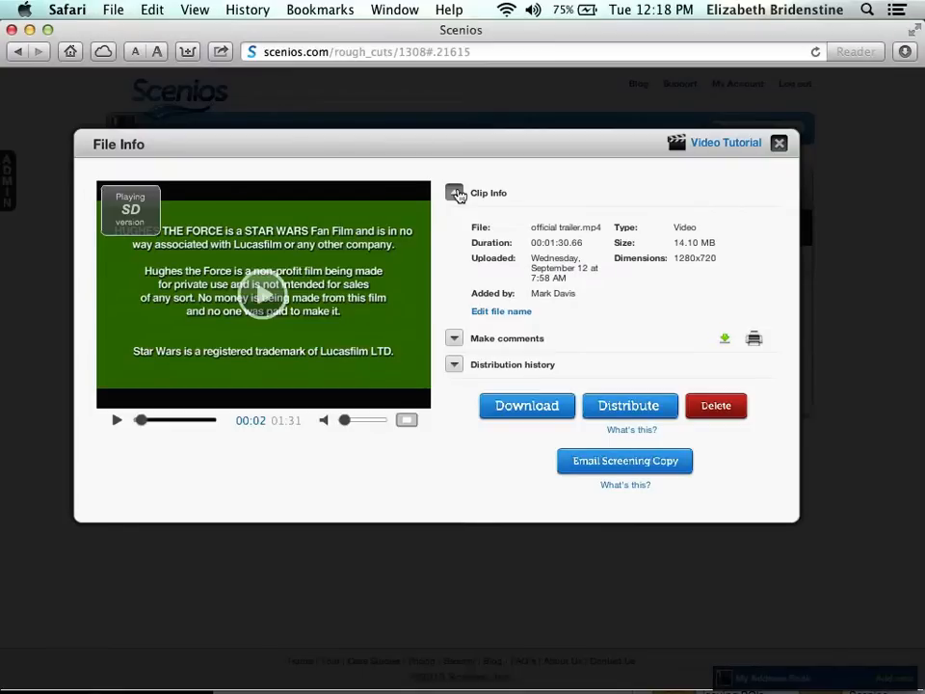
{"action": "left_click", "coordinate": [453, 192]}
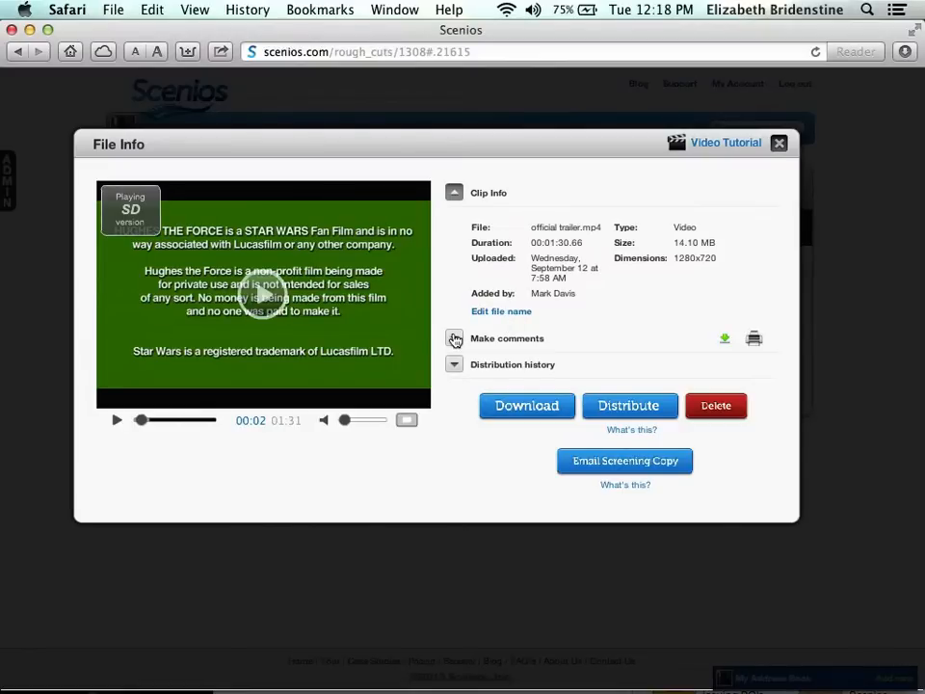
Expand the trailer's Distribution history, then close File Info to return to the Trailer folder.
{"action": "left_click", "coordinate": [454, 245]}
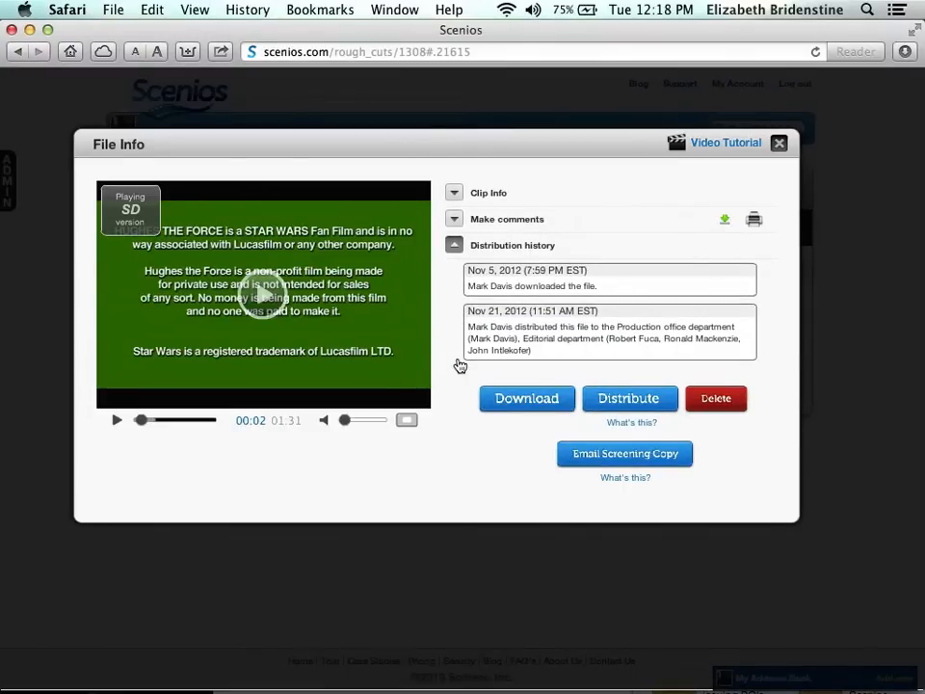
{"action": "mouse_move", "coordinate": [536, 410]}
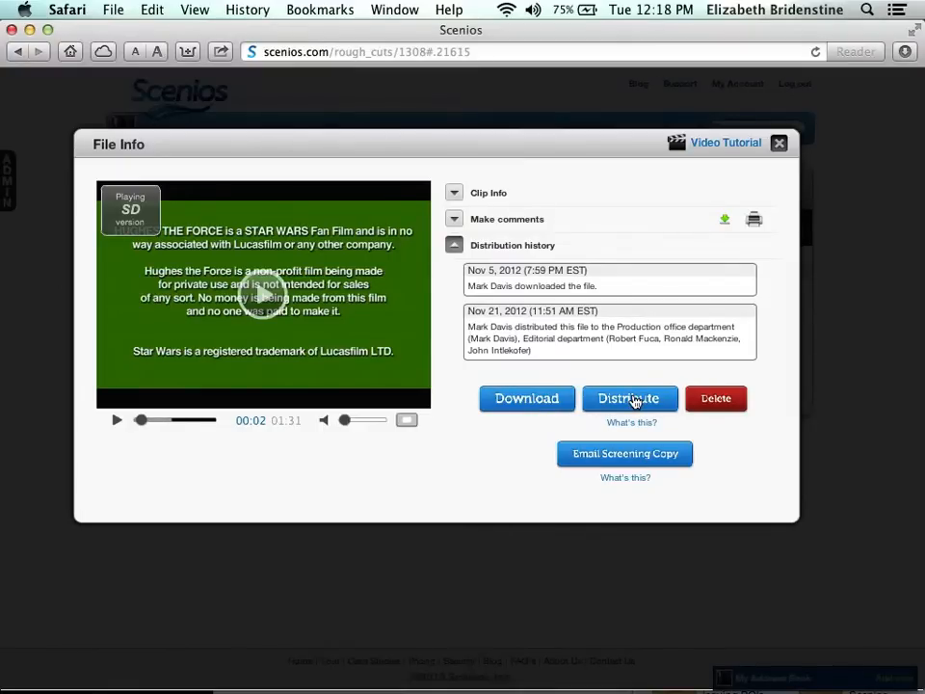
{"action": "mouse_move", "coordinate": [716, 403]}
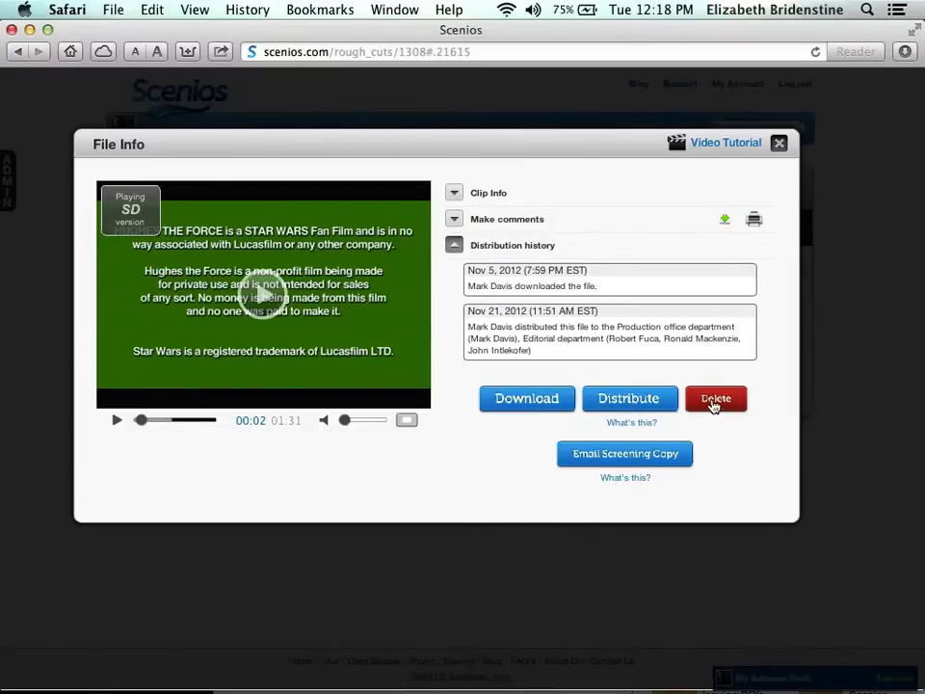
{"action": "mouse_move", "coordinate": [663, 441]}
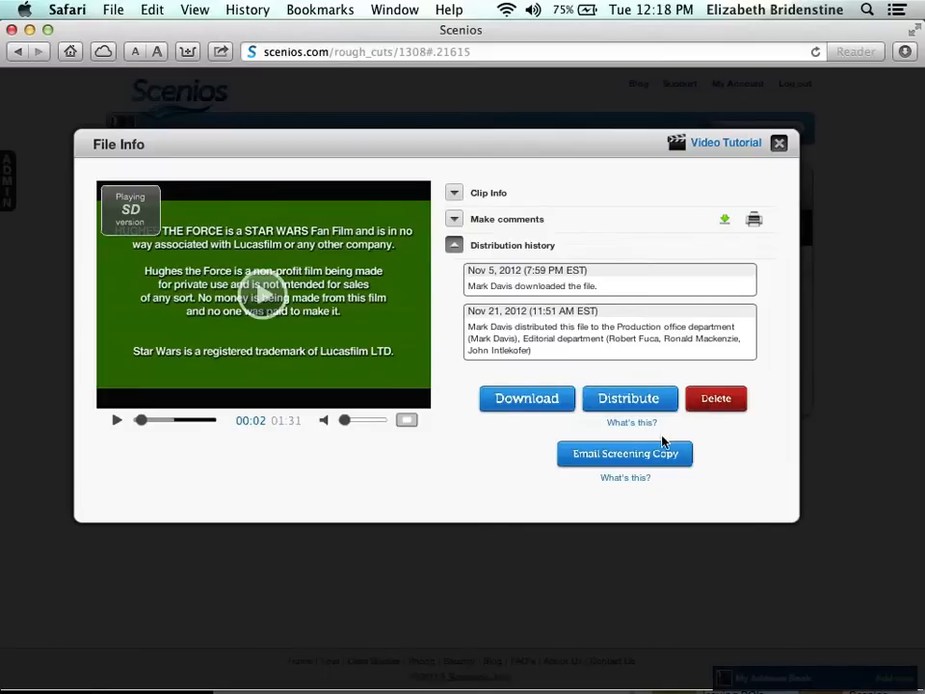
{"action": "mouse_move", "coordinate": [660, 453]}
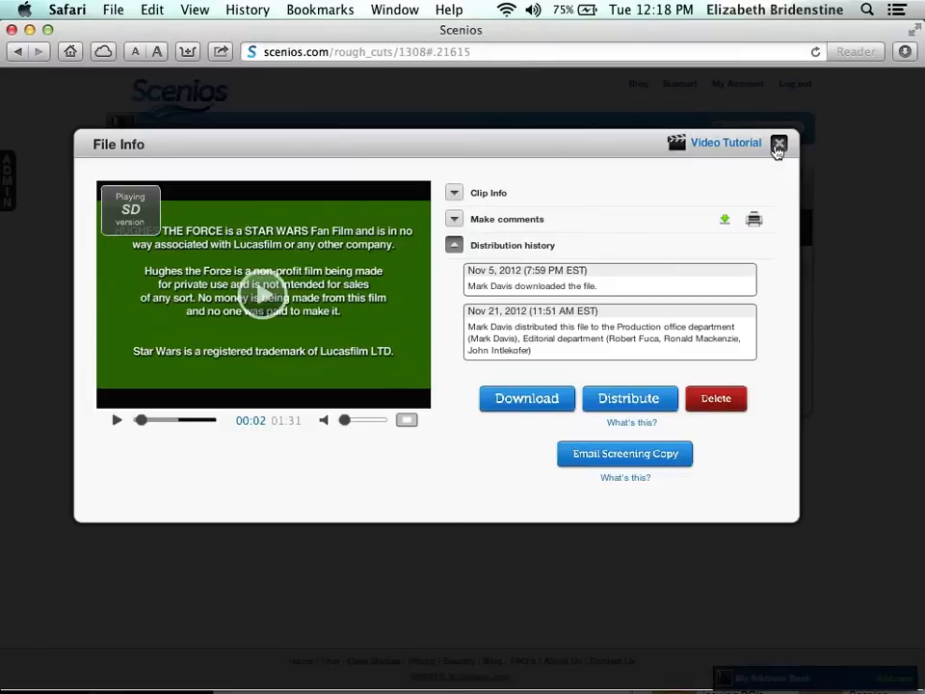
{"action": "left_click", "coordinate": [778, 144]}
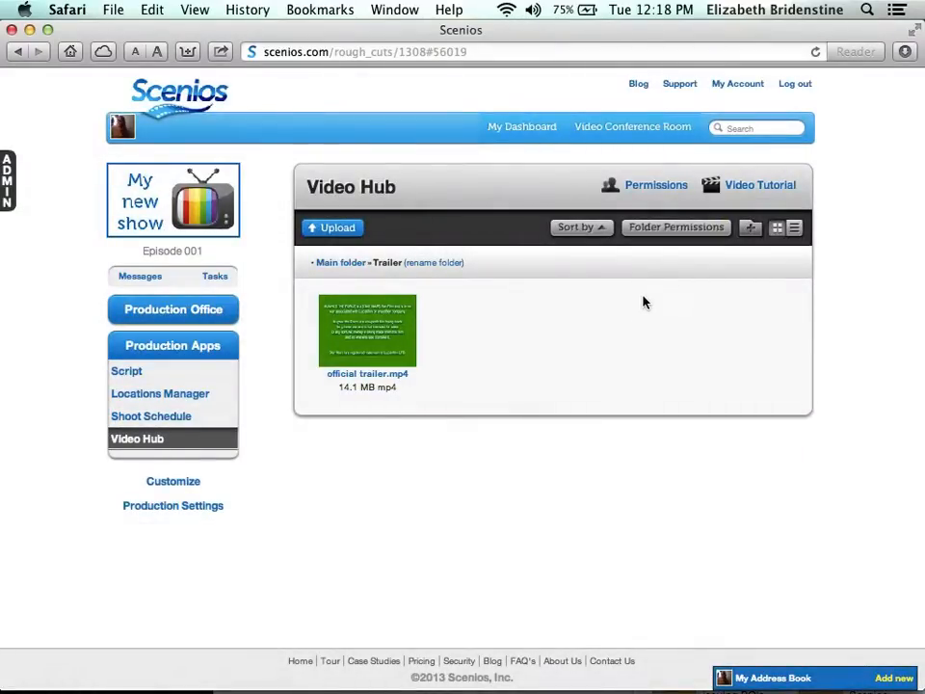